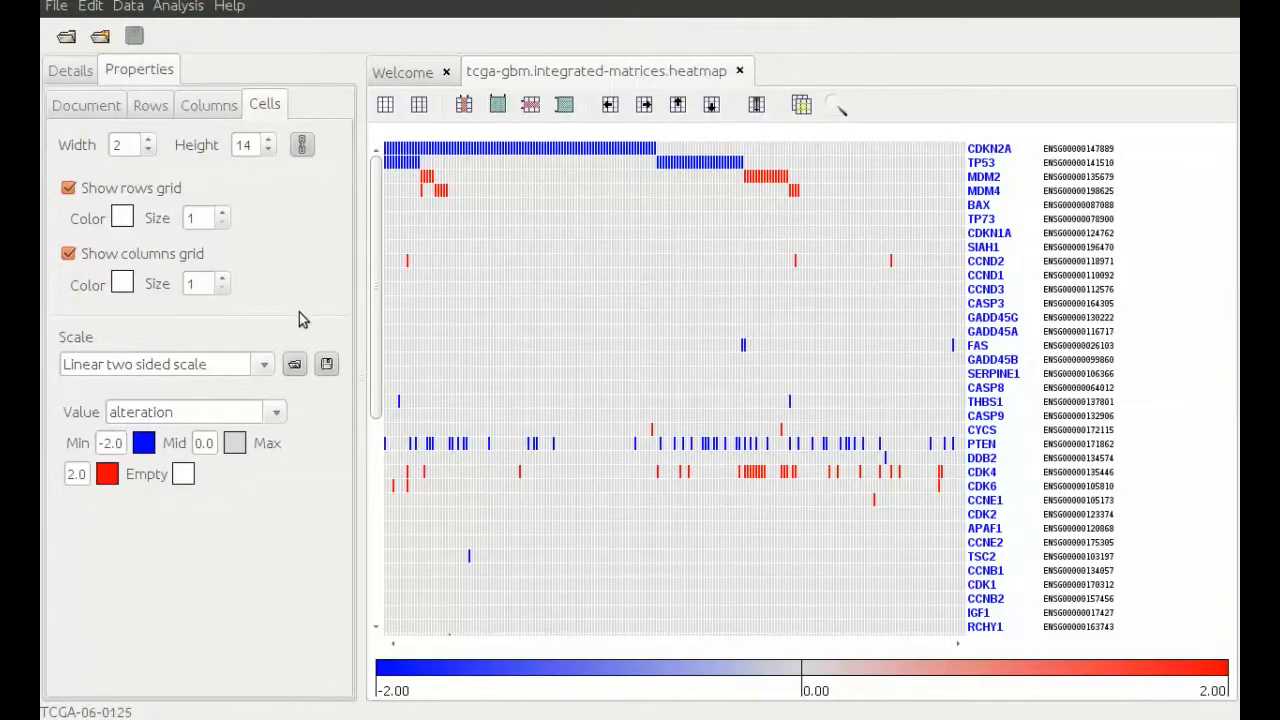
pyautogui.moveTo(264, 370)
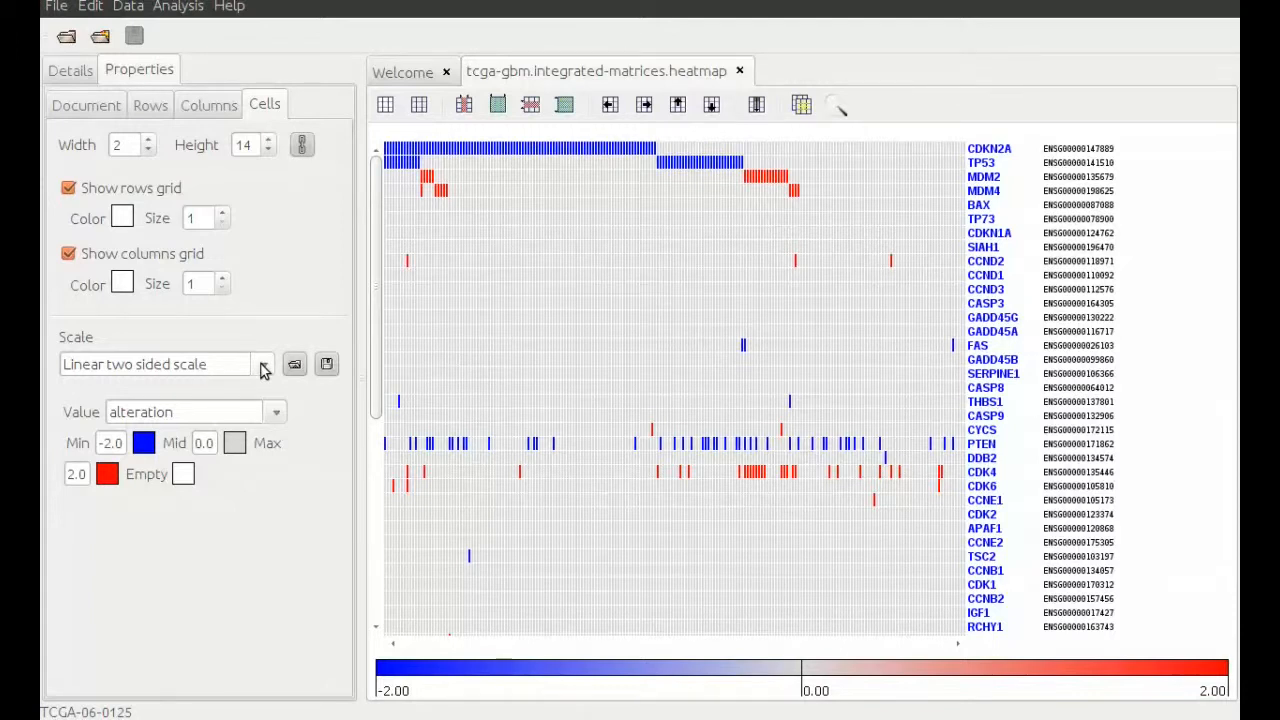
# Preview median-centered expression values in the heatmap, then return to alteration values
pyautogui.click(276, 412)
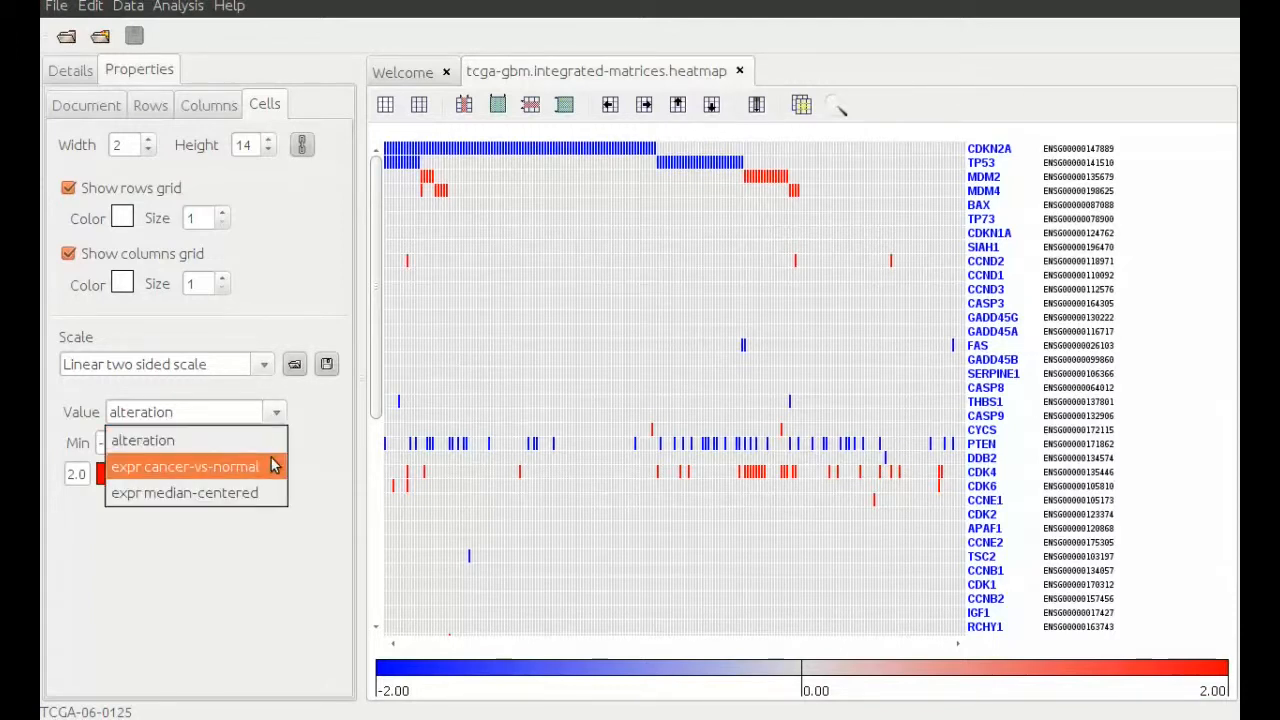
pyautogui.moveTo(144, 440)
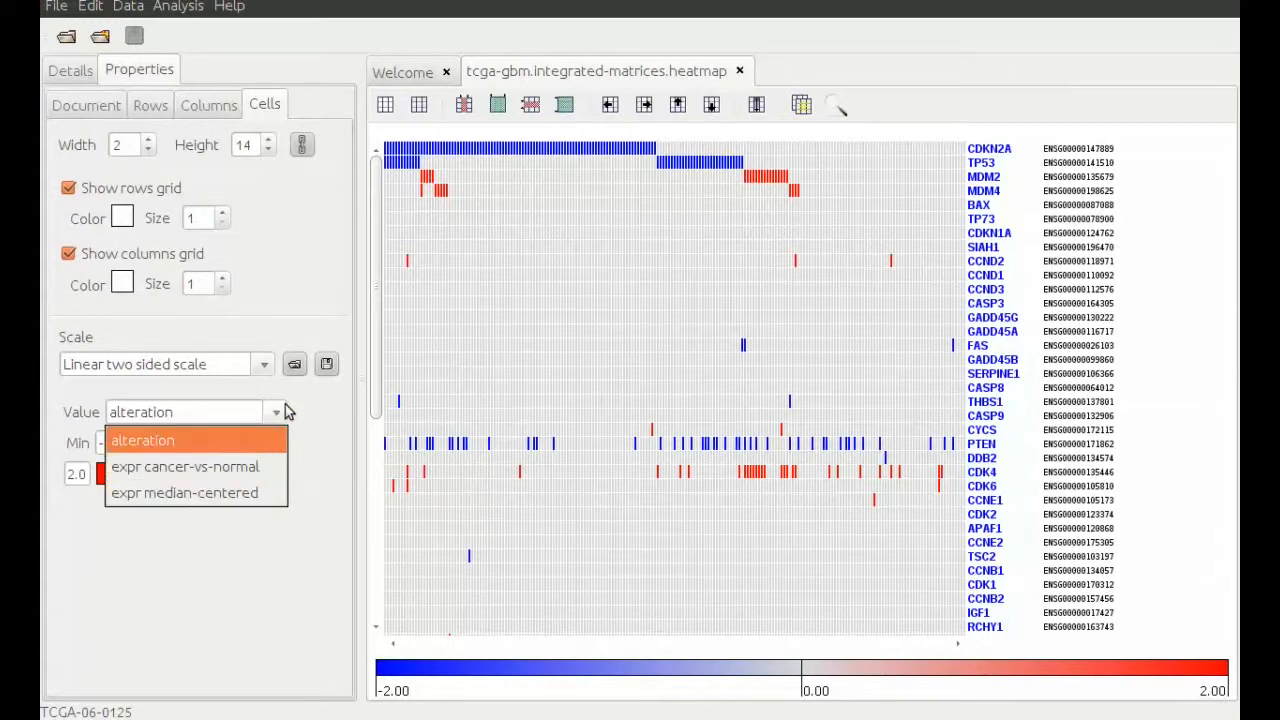
pyautogui.click(144, 440)
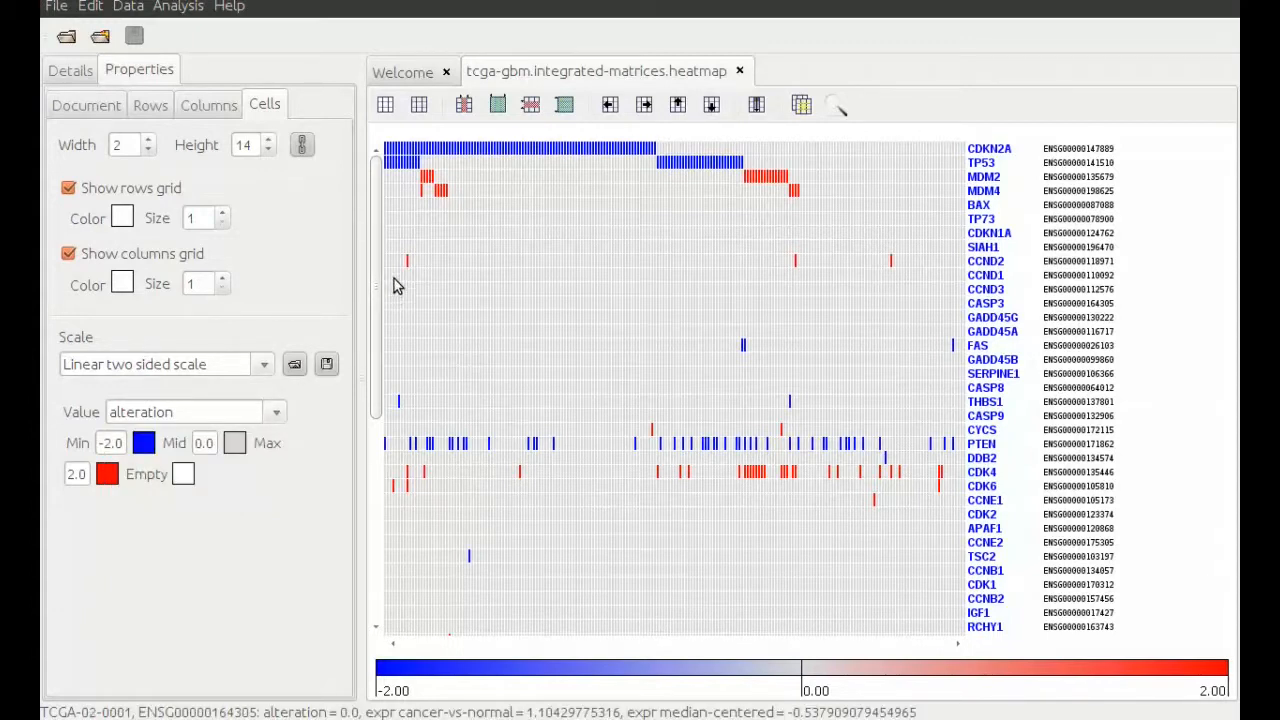
pyautogui.moveTo(470, 162)
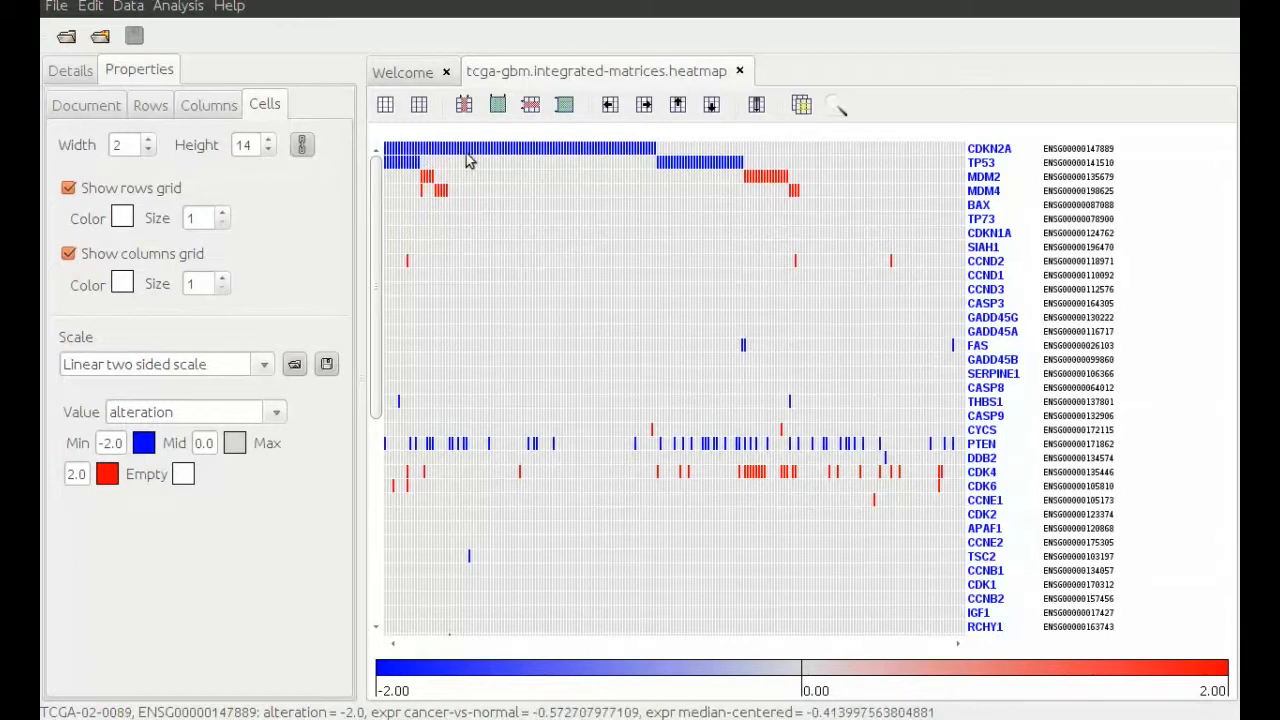
pyautogui.moveTo(476, 196)
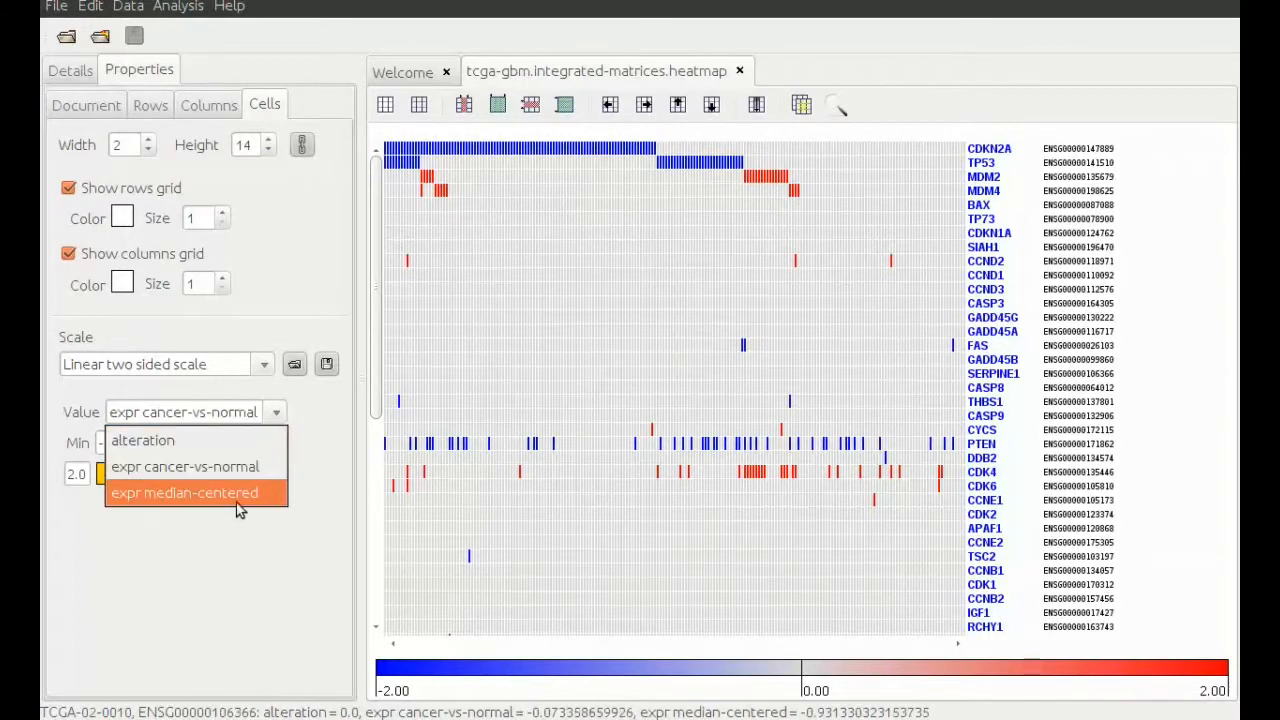
pyautogui.click(184, 492)
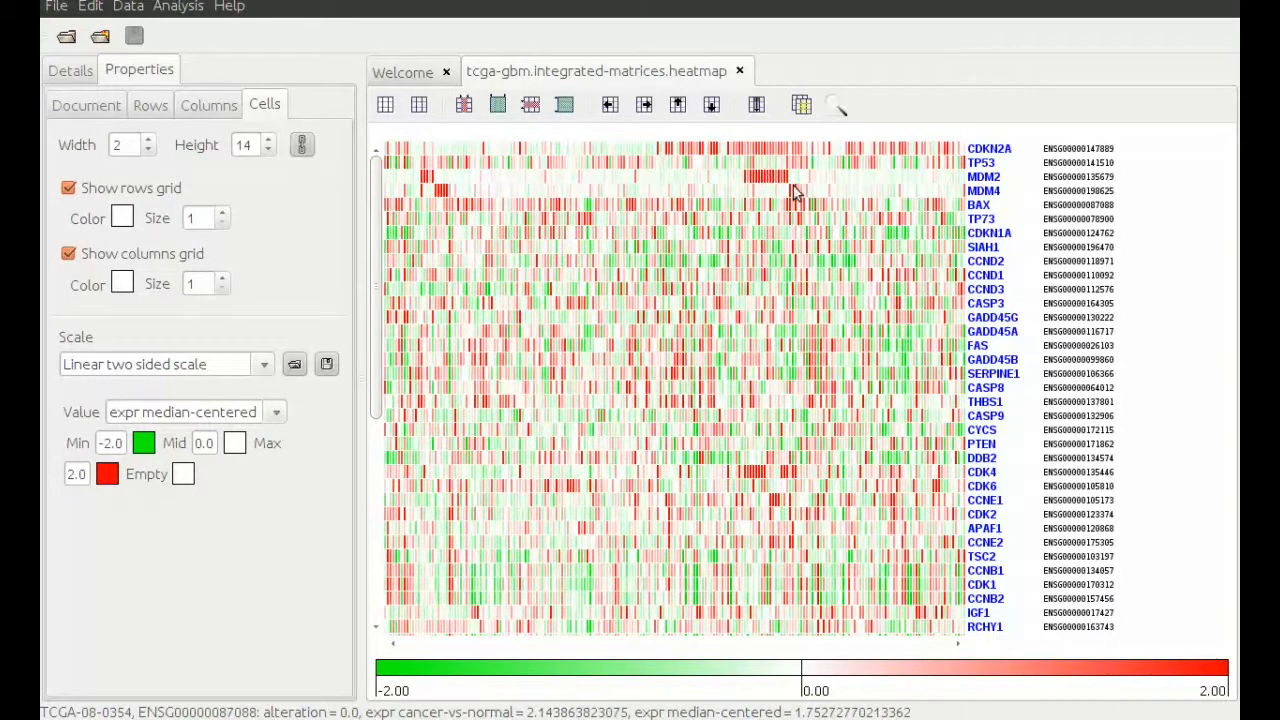
pyautogui.moveTo(700, 190)
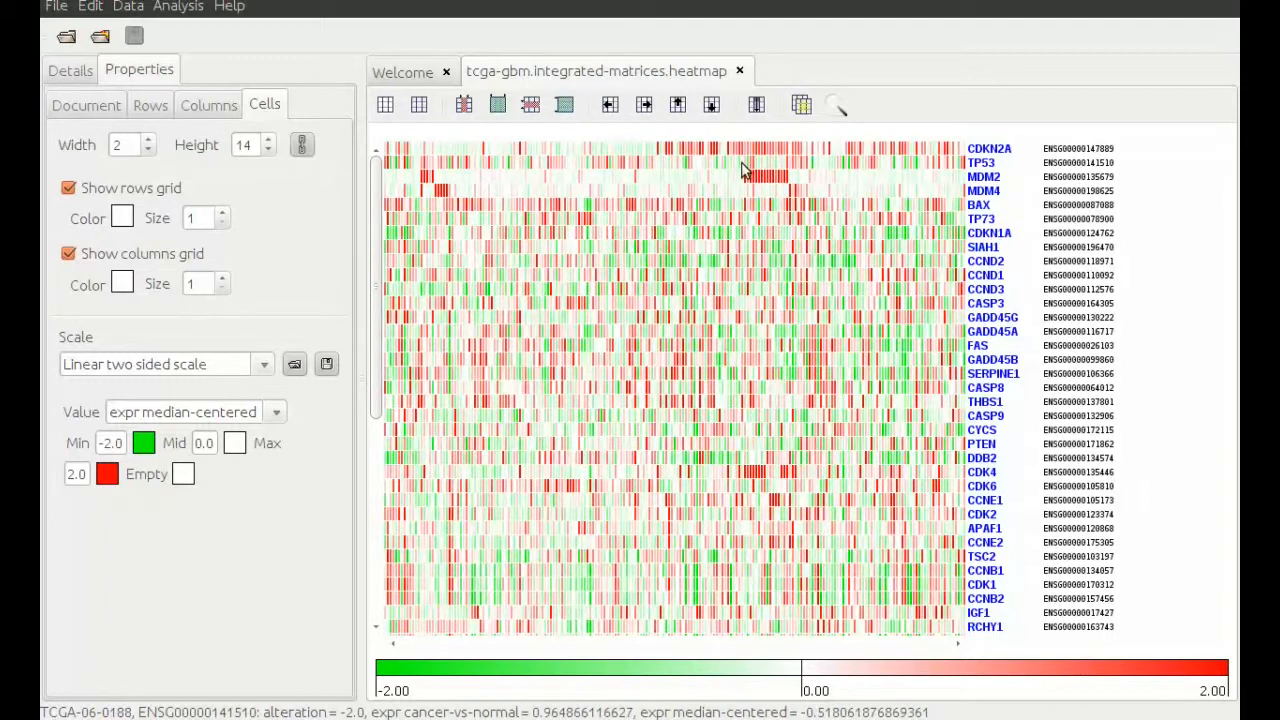
pyautogui.click(276, 412)
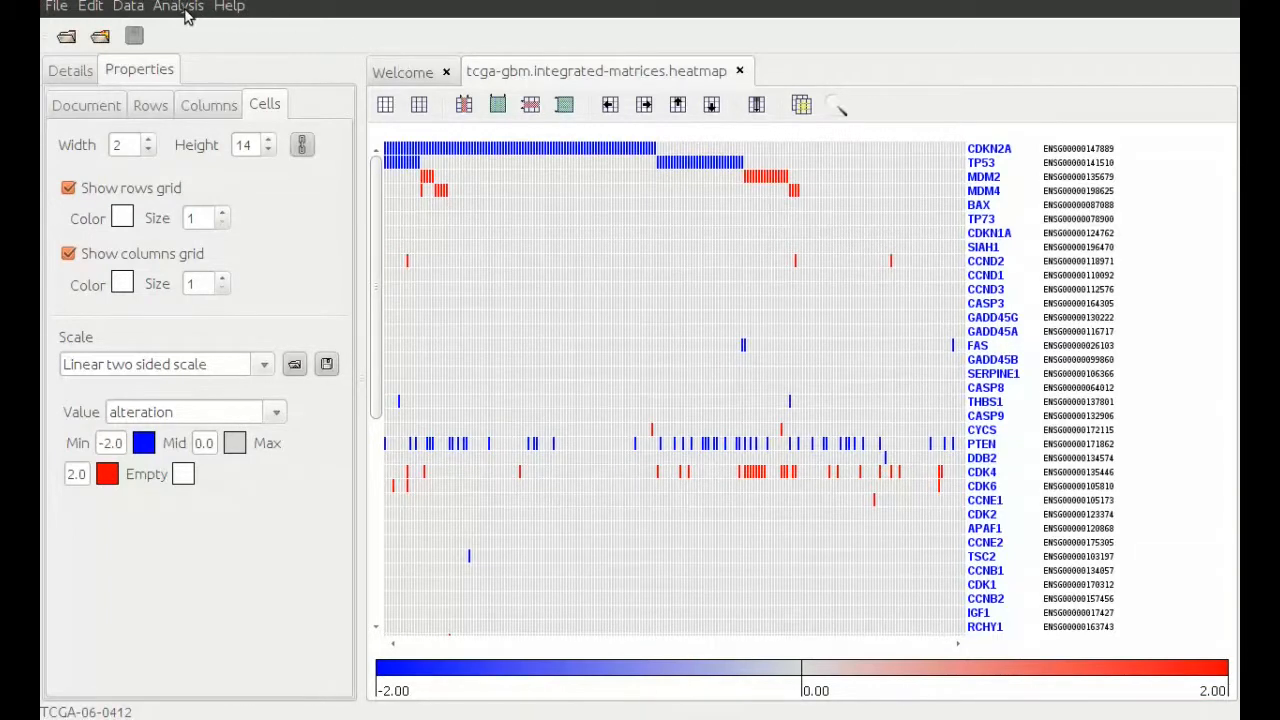
# Start a Group Comparison on expr median-centered values with columns grouped by value
pyautogui.click(178, 8)
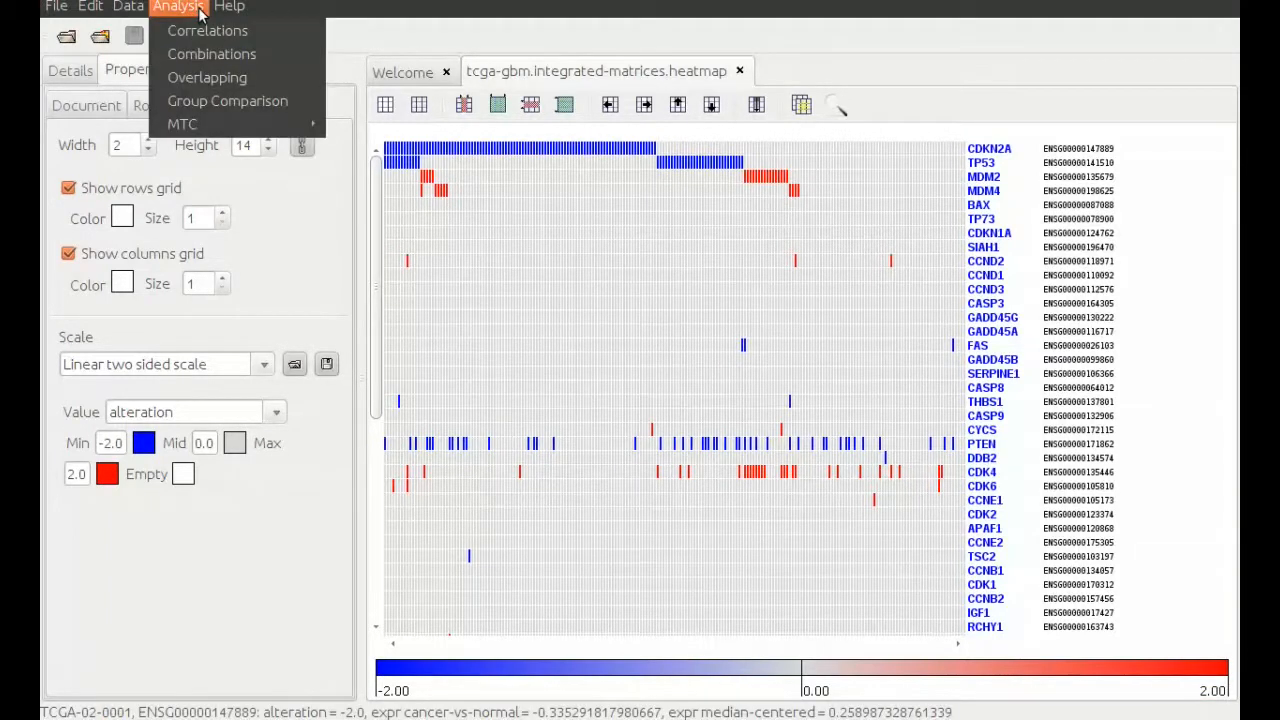
pyautogui.moveTo(228, 100)
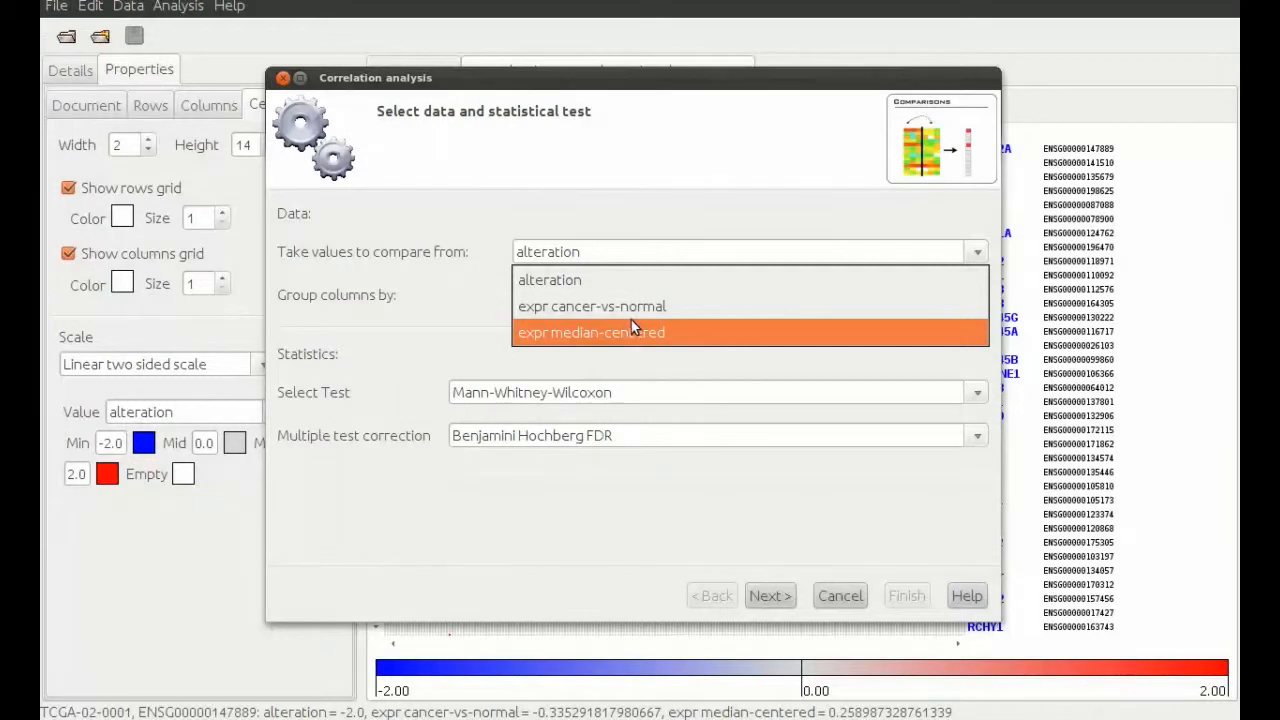
pyautogui.click(592, 332)
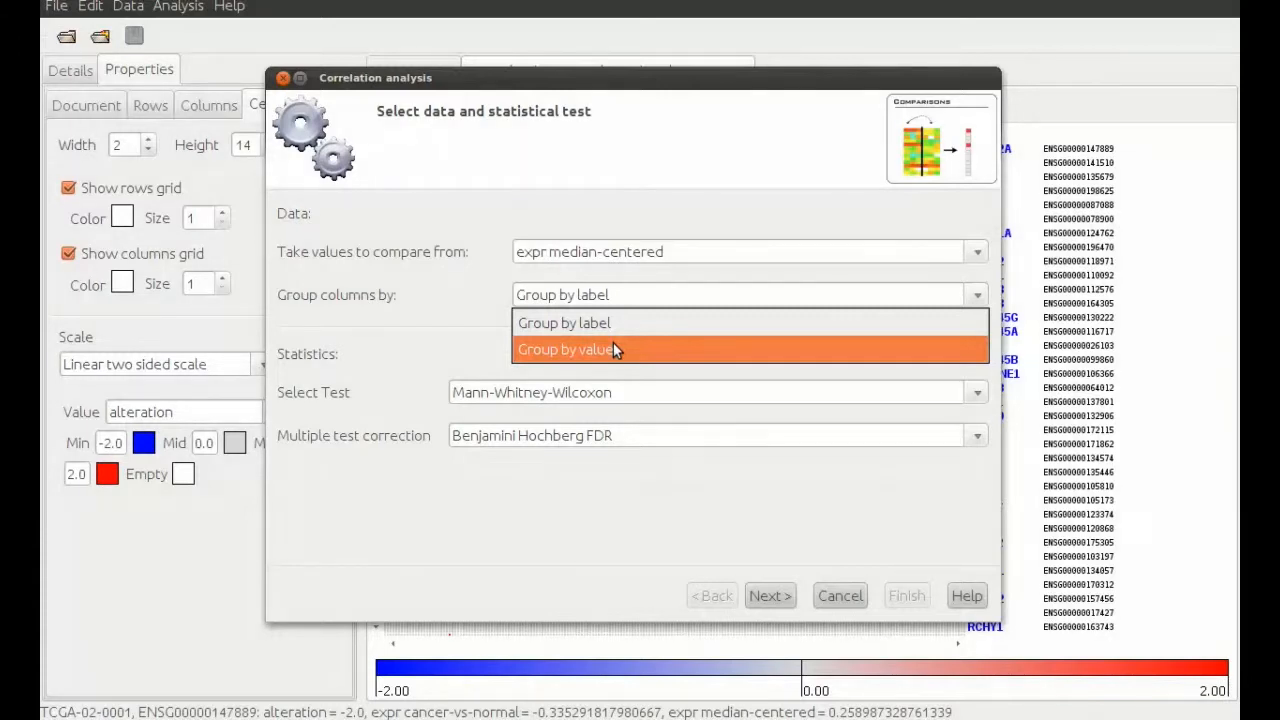
pyautogui.click(564, 348)
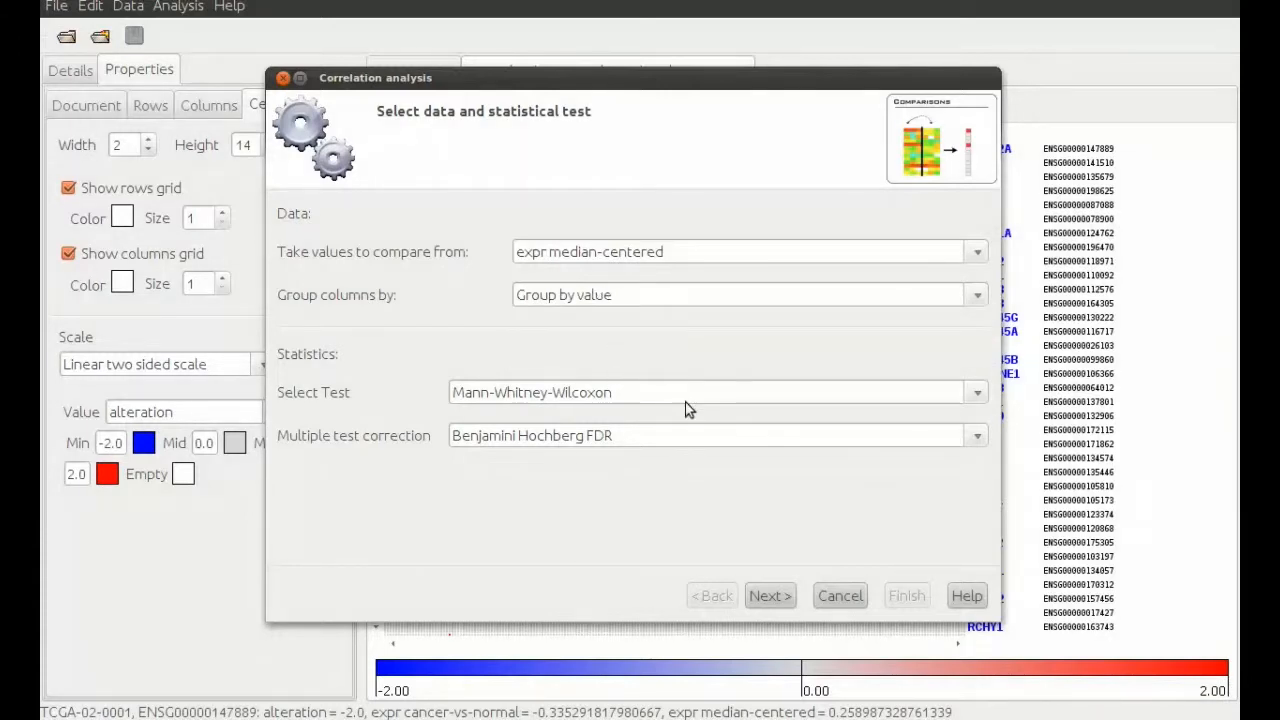
pyautogui.click(768, 596)
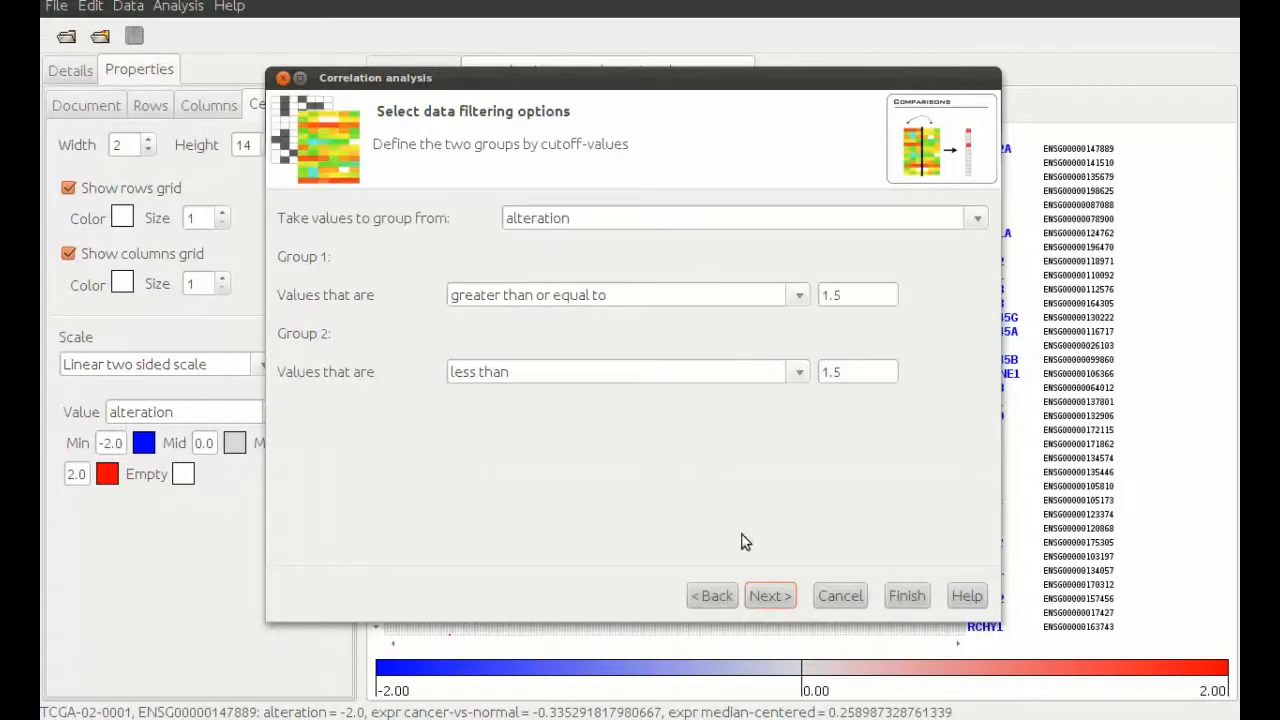
pyautogui.moveTo(504, 232)
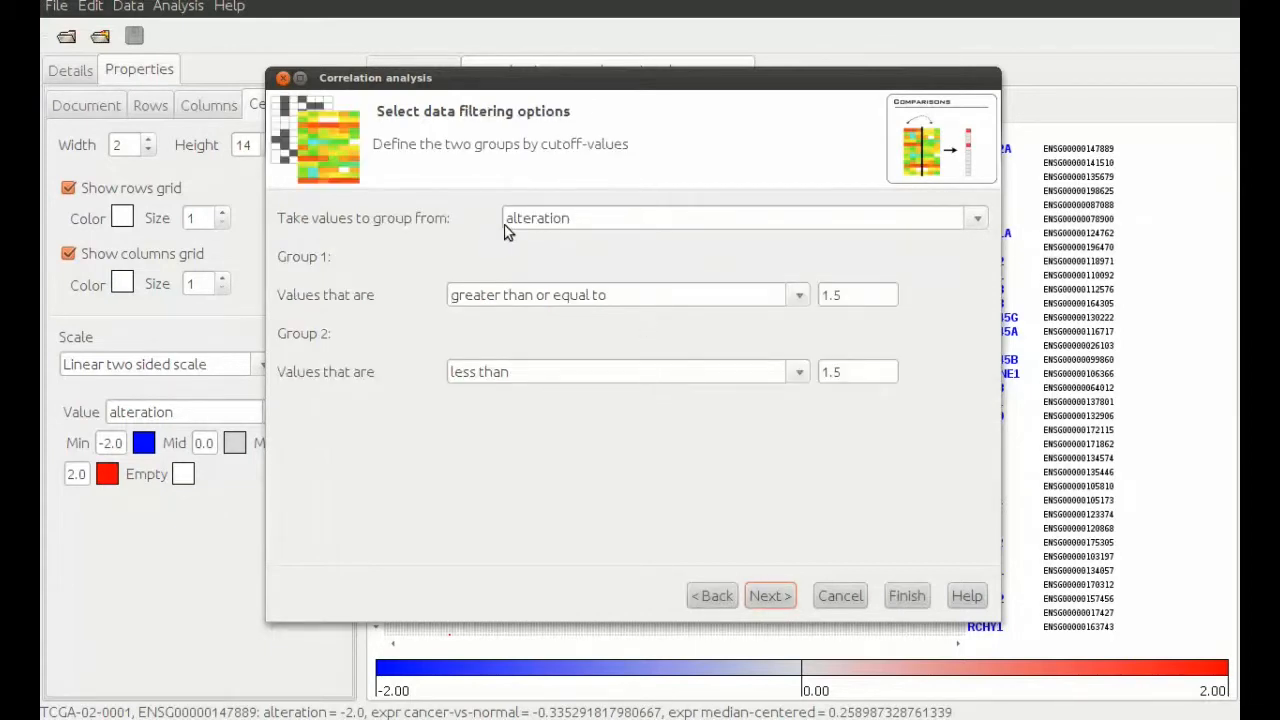
# Define group 1 as alteration absolute equal to 2.0 and group 2 as equal to 0.0, then continue
pyautogui.click(796, 294)
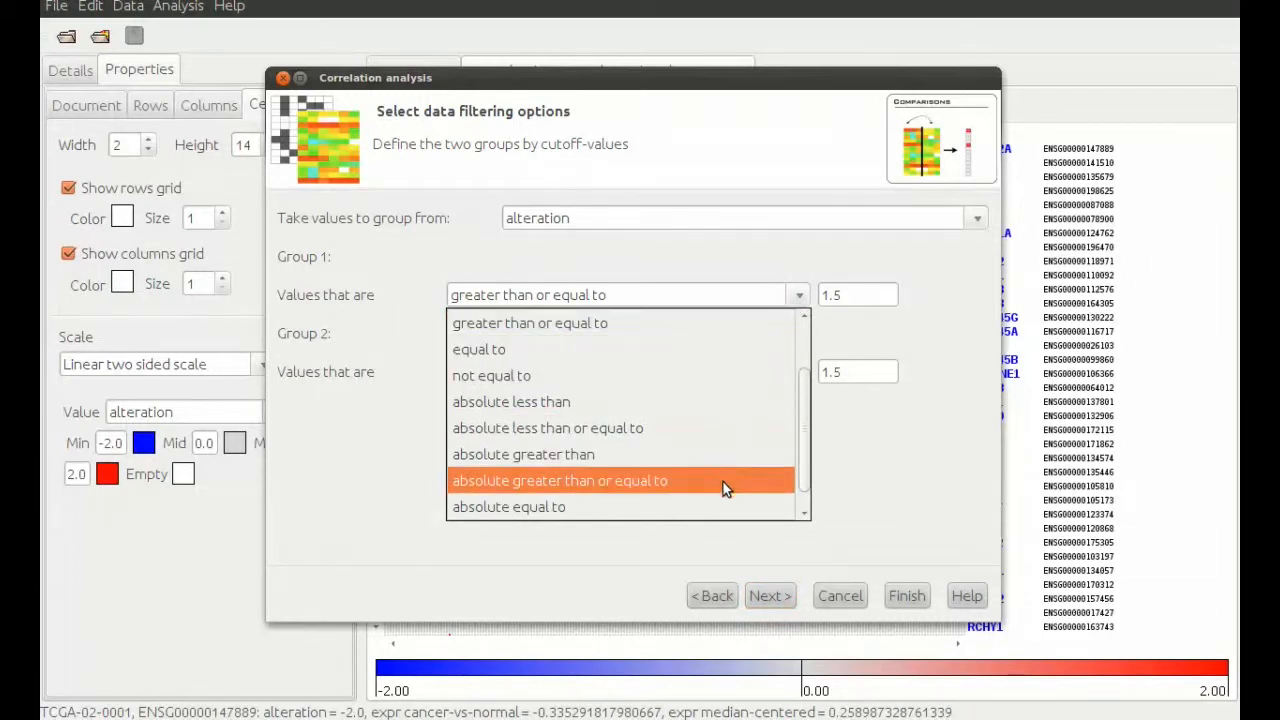
pyautogui.click(508, 506)
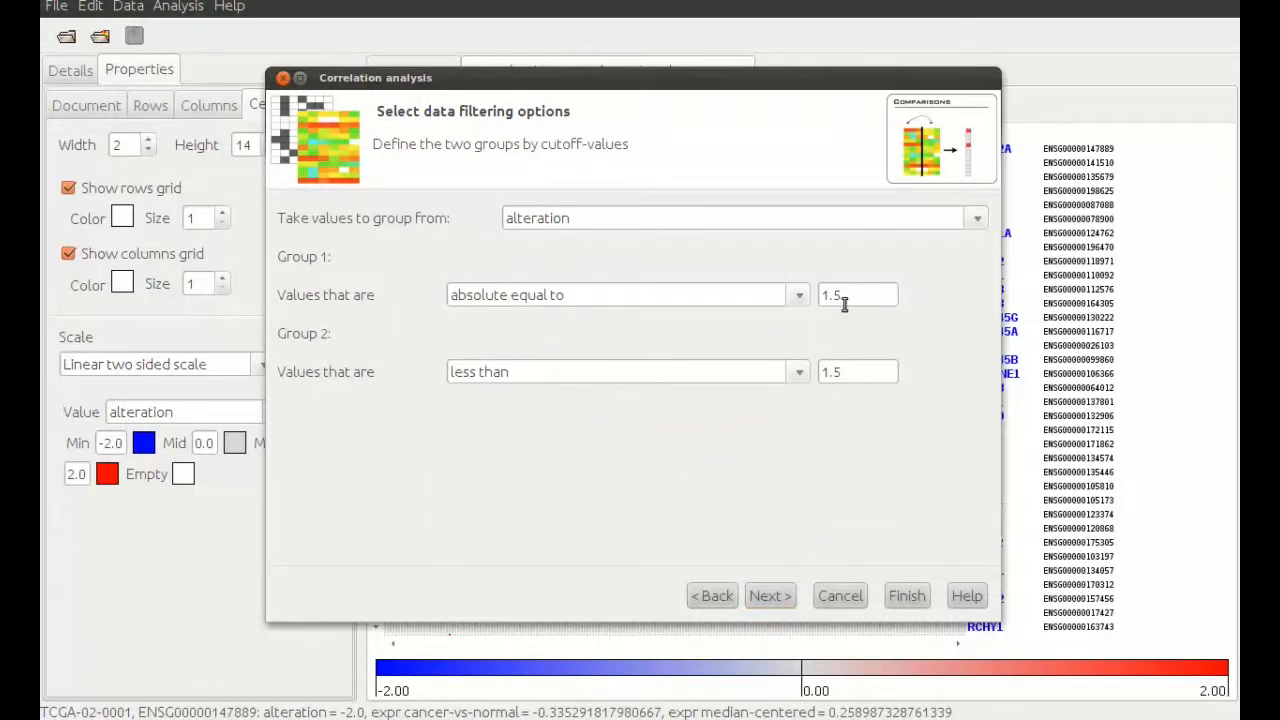
pyautogui.write('2.0')
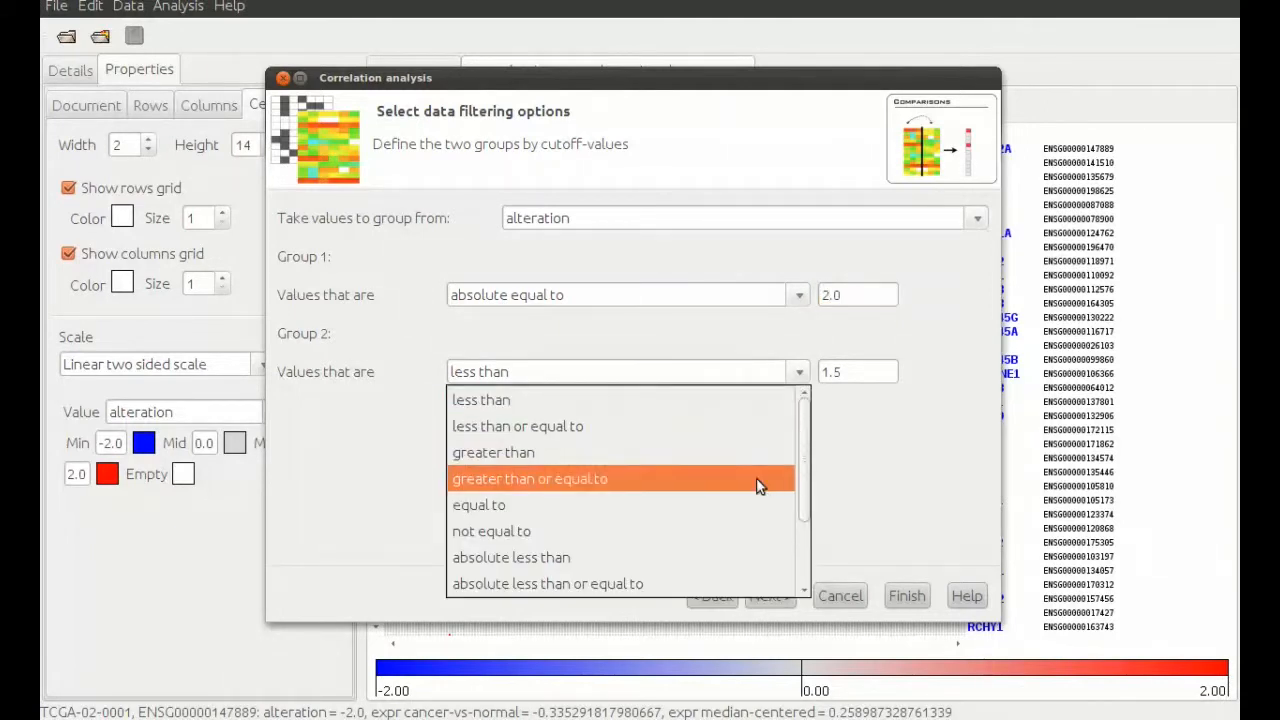
pyautogui.click(478, 504)
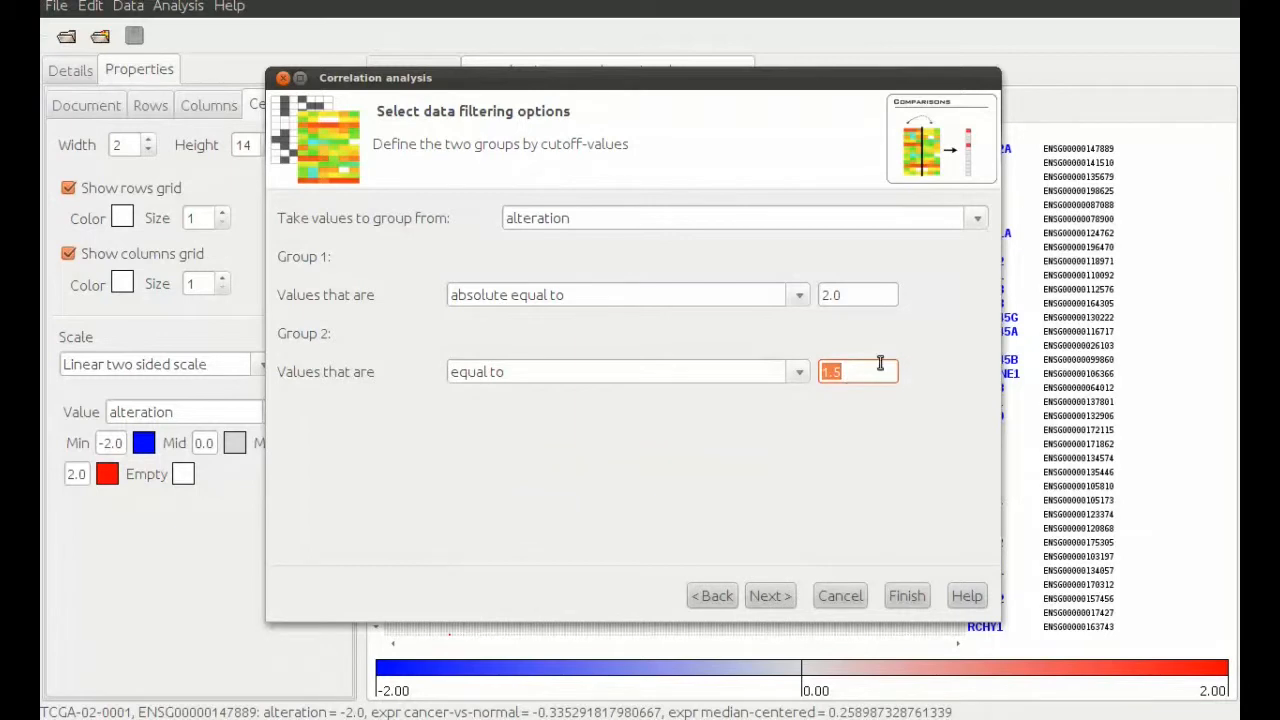
pyautogui.write('0.0')
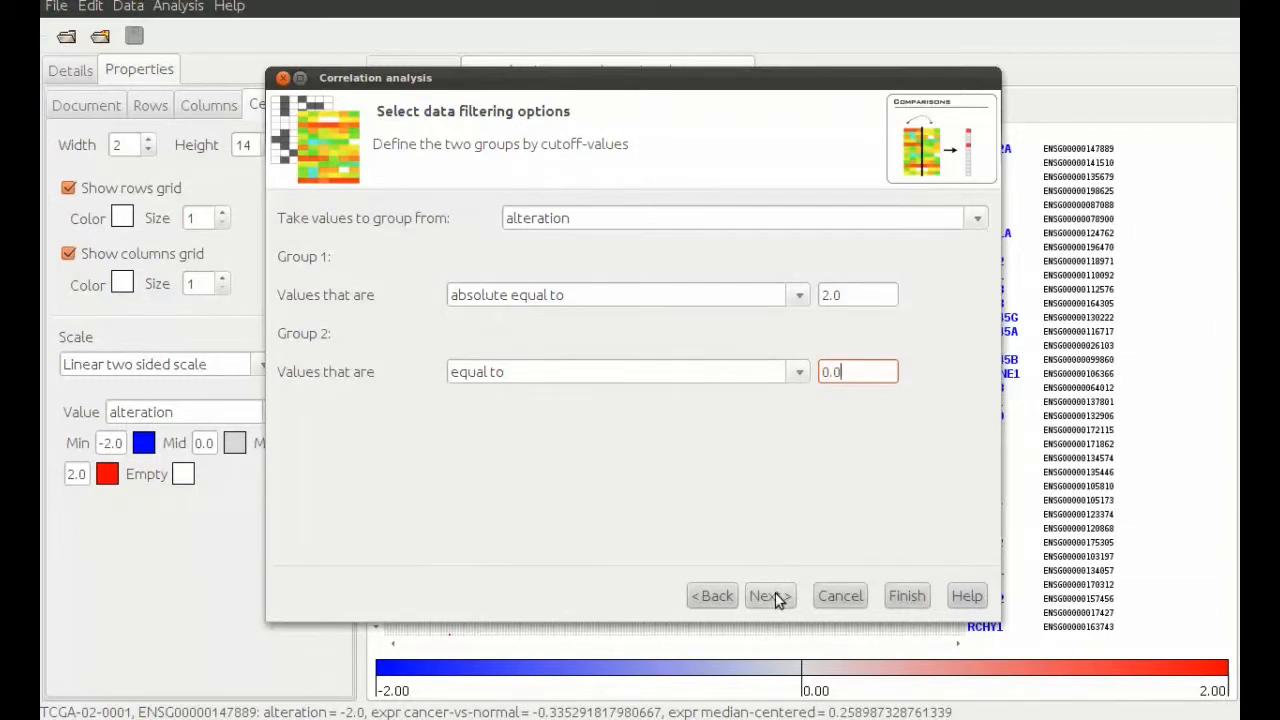
pyautogui.click(768, 596)
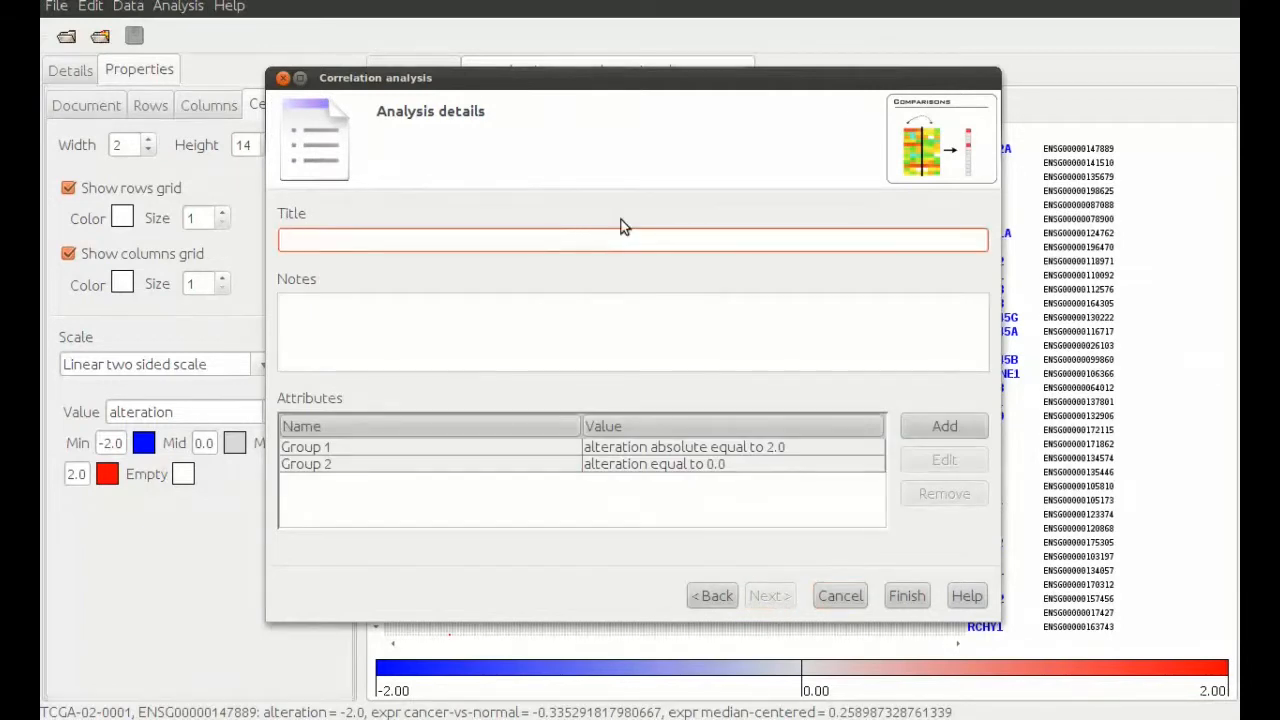
# Title the analysis p53-cnv-effect-per-gene and run it
pyautogui.write('p53-cnv-')
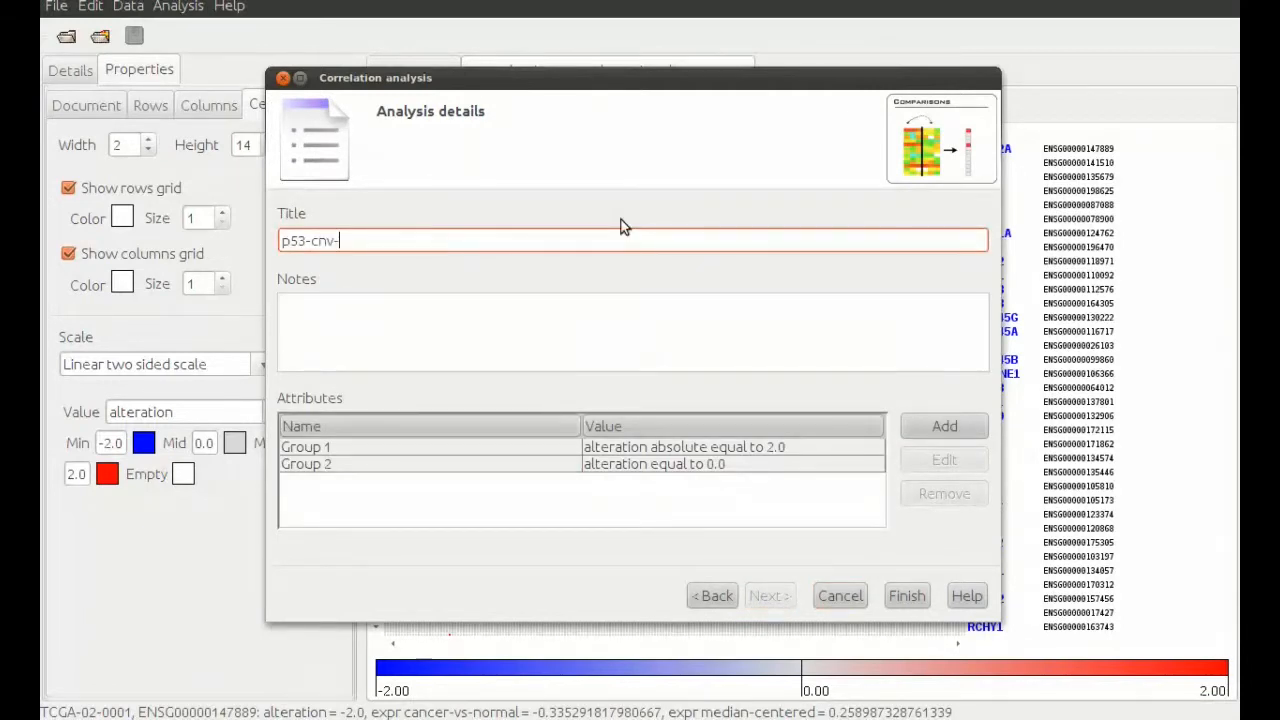
pyautogui.write('effect-per-gene')
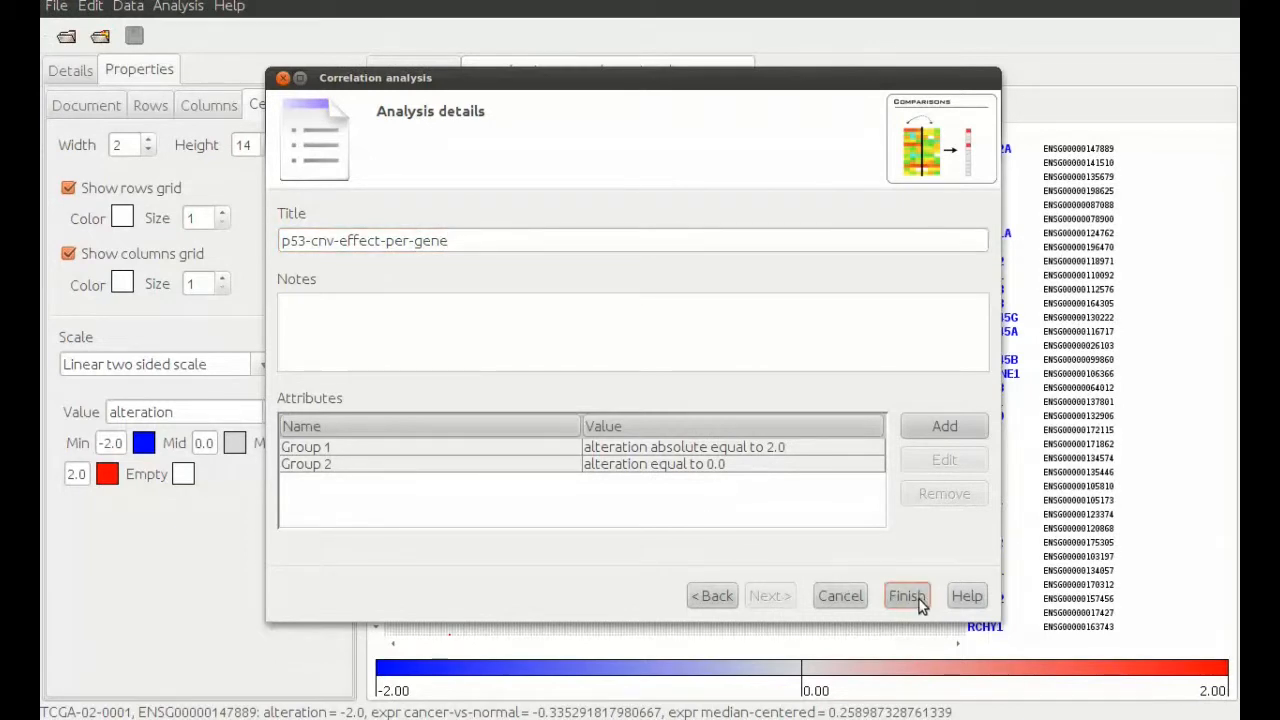
pyautogui.click(906, 596)
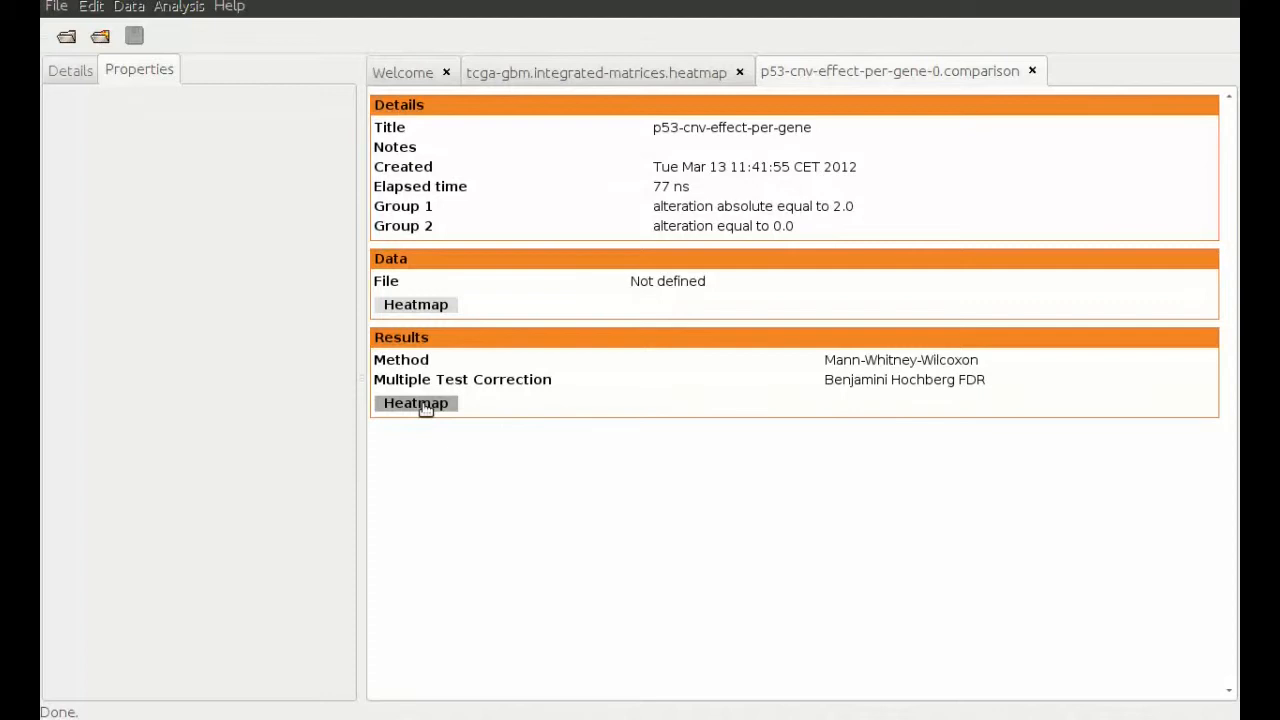
# Show the results as a p-value heatmap and begin a row filter
pyautogui.click(416, 404)
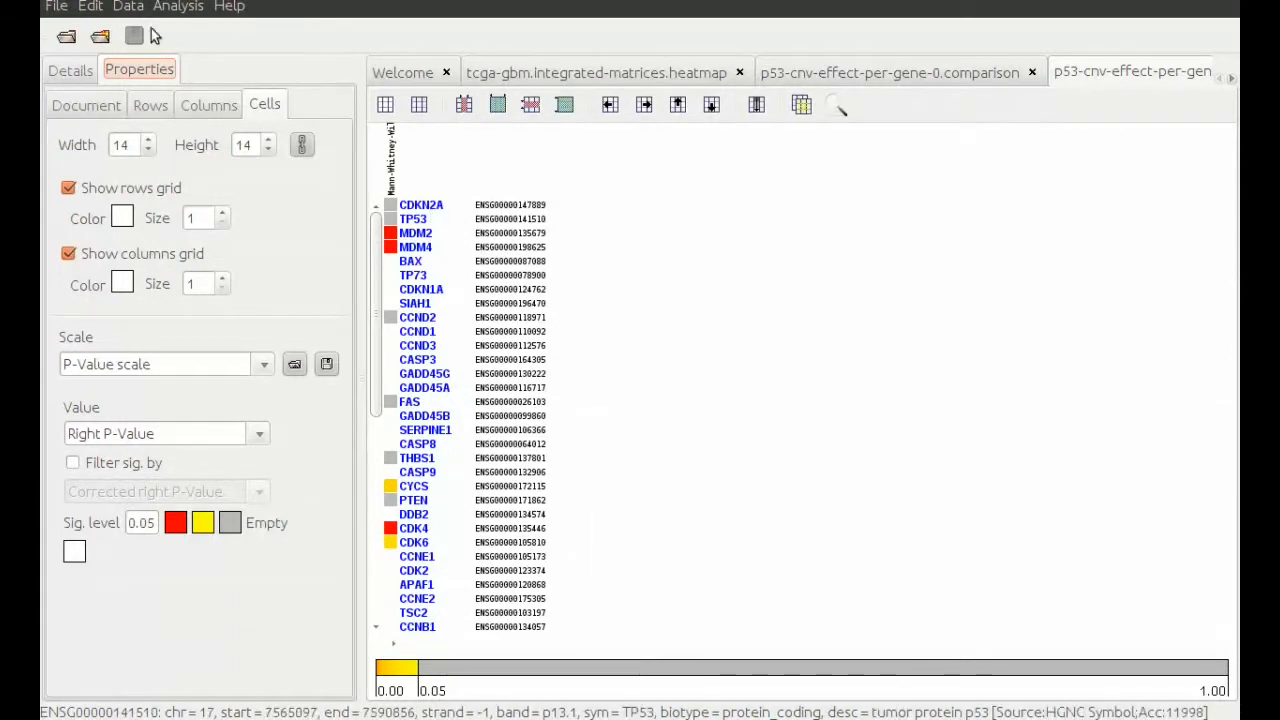
pyautogui.click(128, 8)
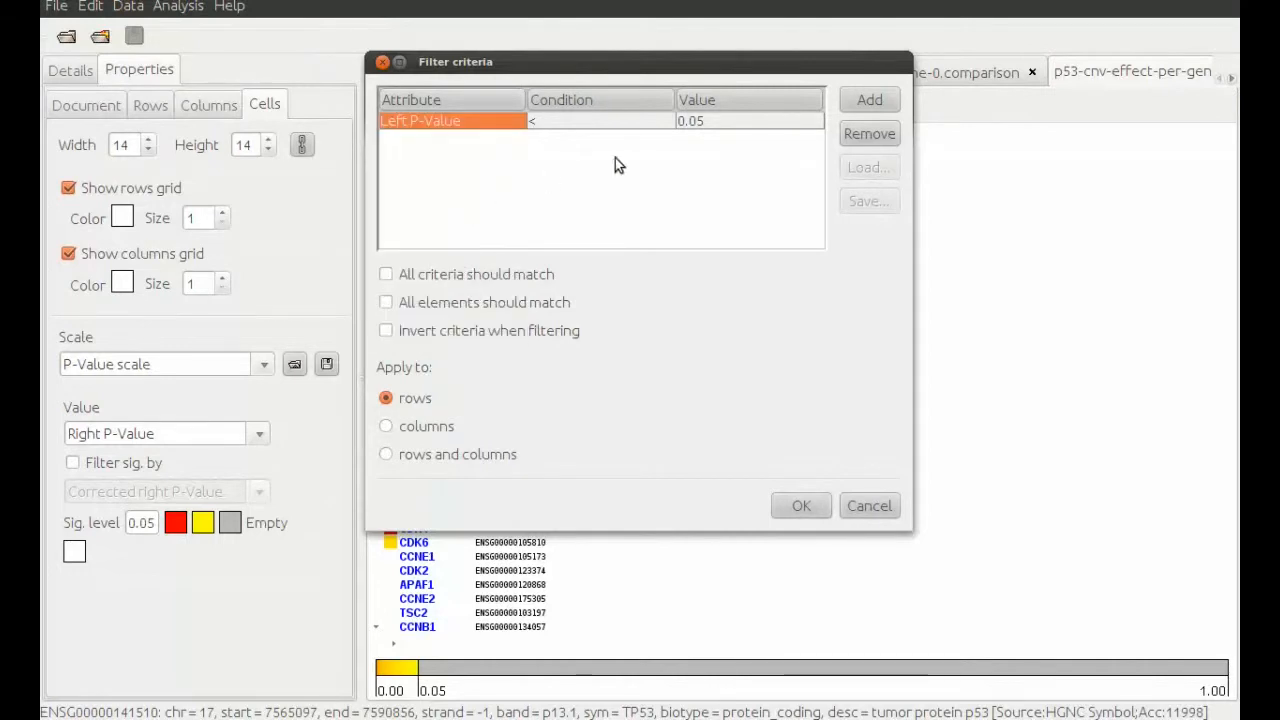
# Keep only rows with Left P-Value < 0.05 or Right P-Value < 0.05
pyautogui.click(868, 100)
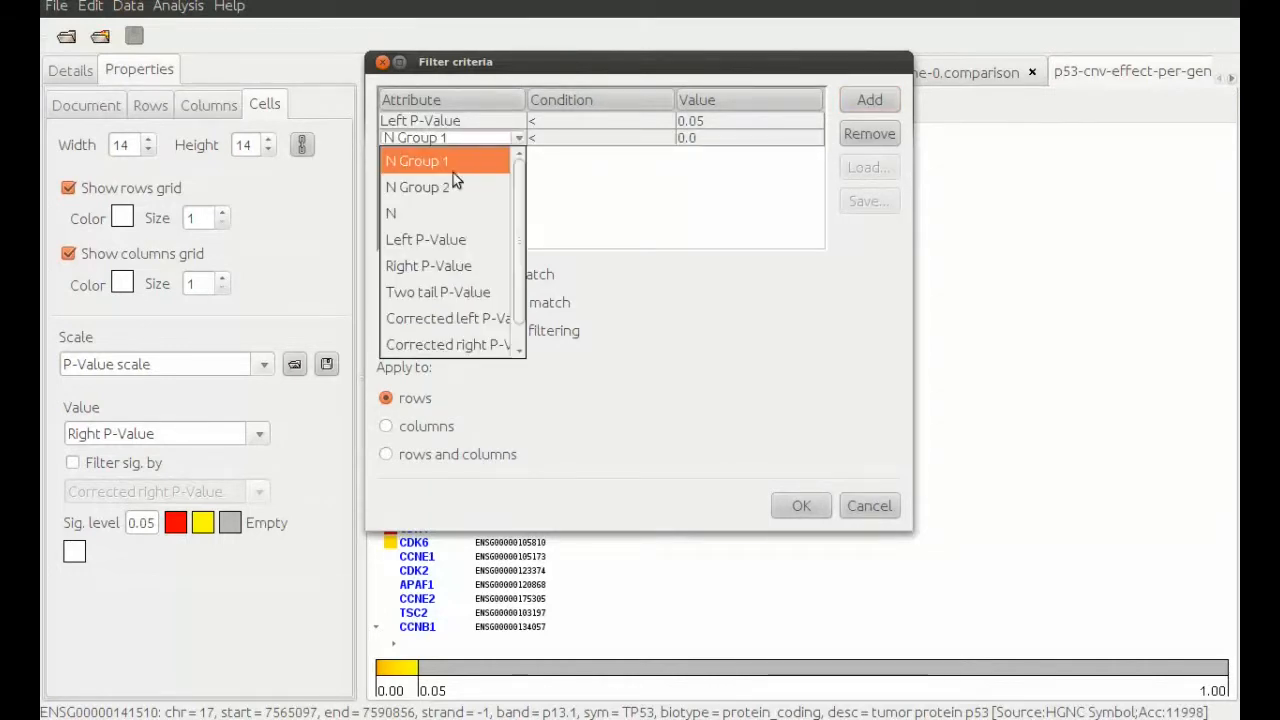
pyautogui.click(428, 264)
pyautogui.write('5')
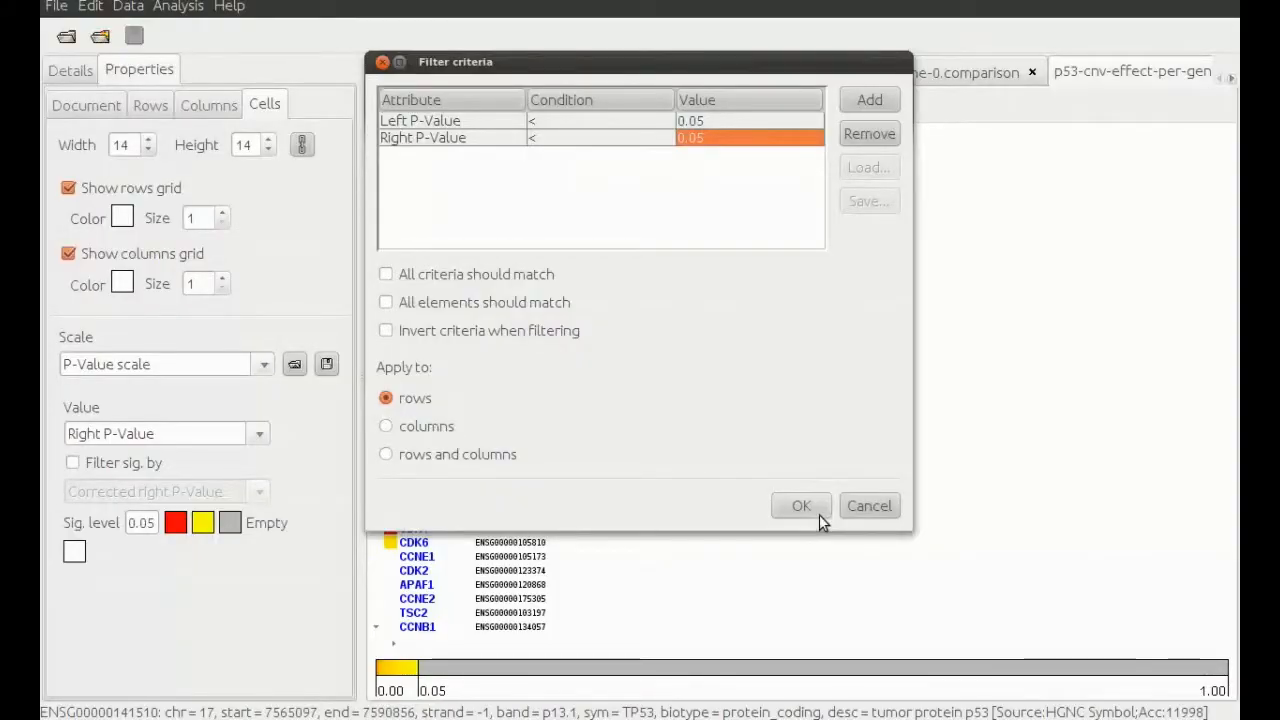
pyautogui.click(800, 504)
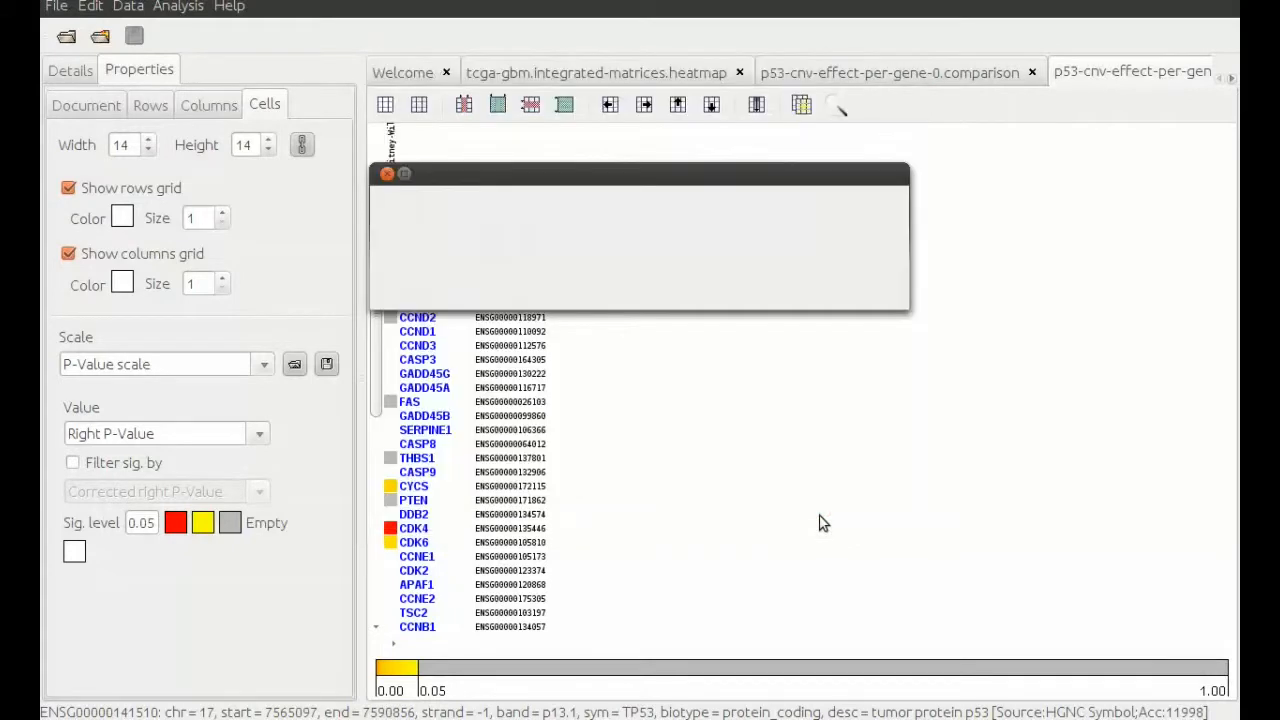
pyautogui.click(128, 8)
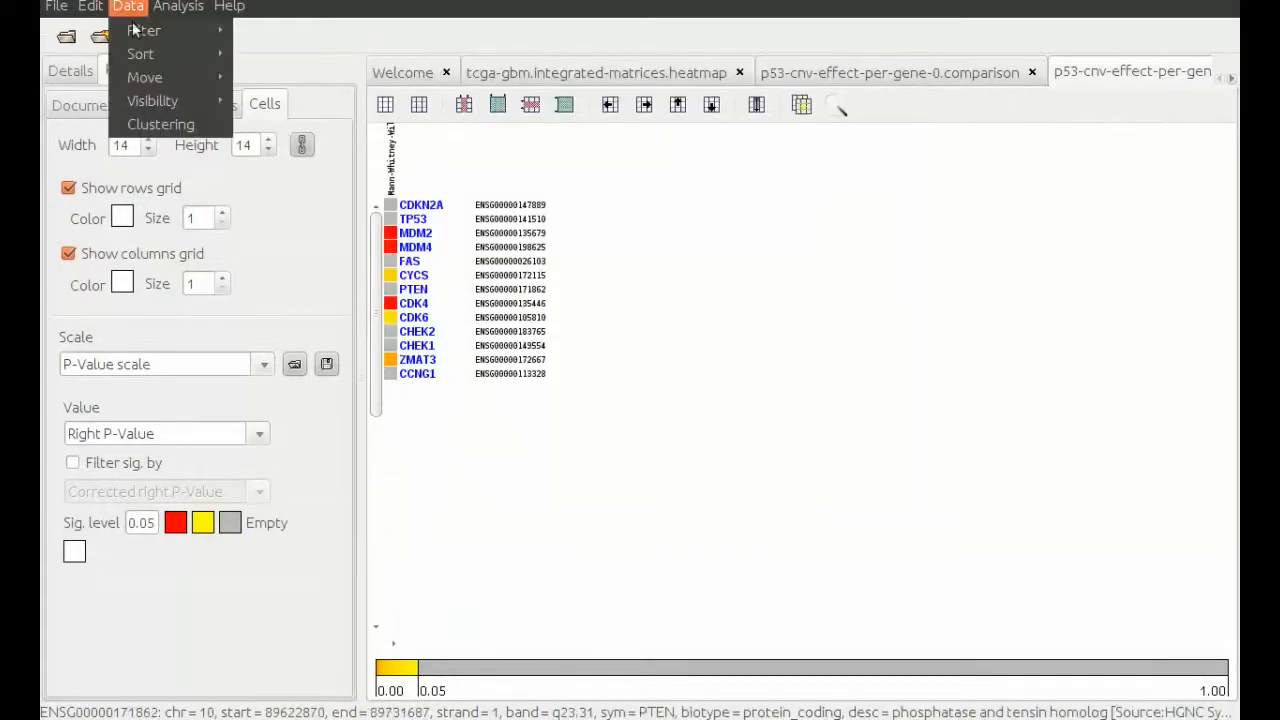
# Sort rows by Two tail P-Value ascending, placing CDK4 at the top
pyautogui.click(140, 54)
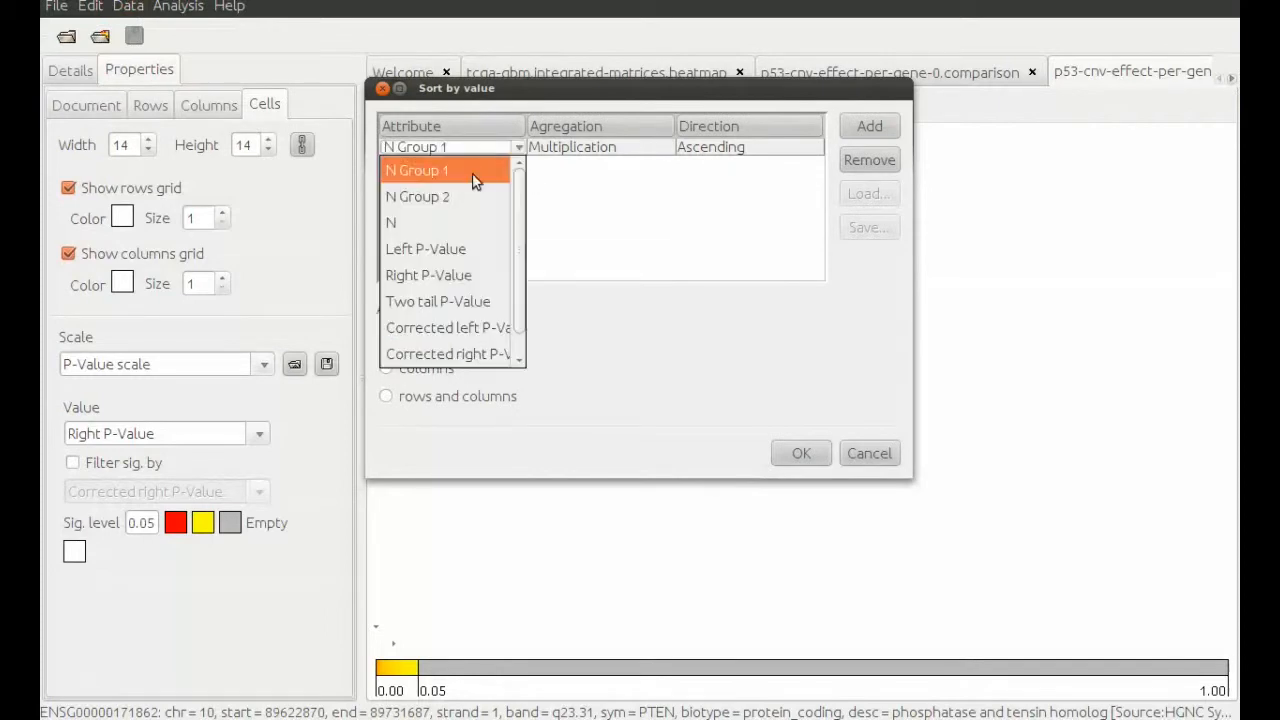
pyautogui.click(436, 300)
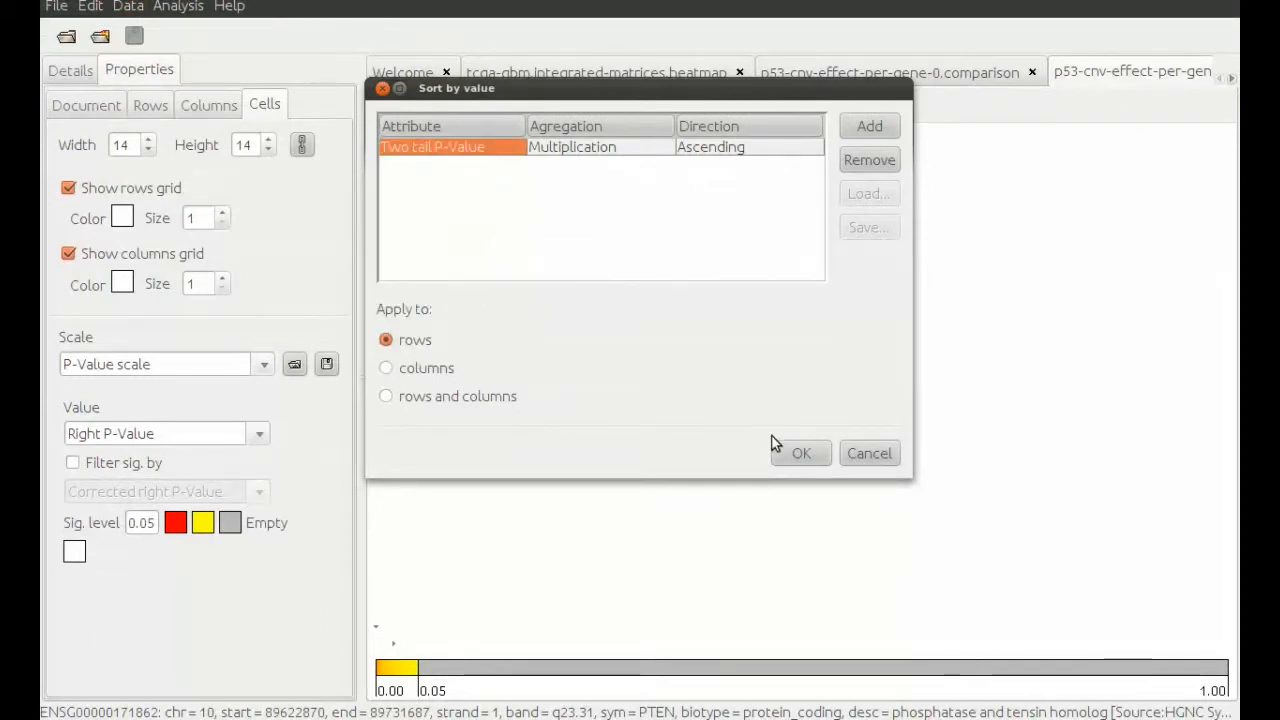
pyautogui.click(800, 452)
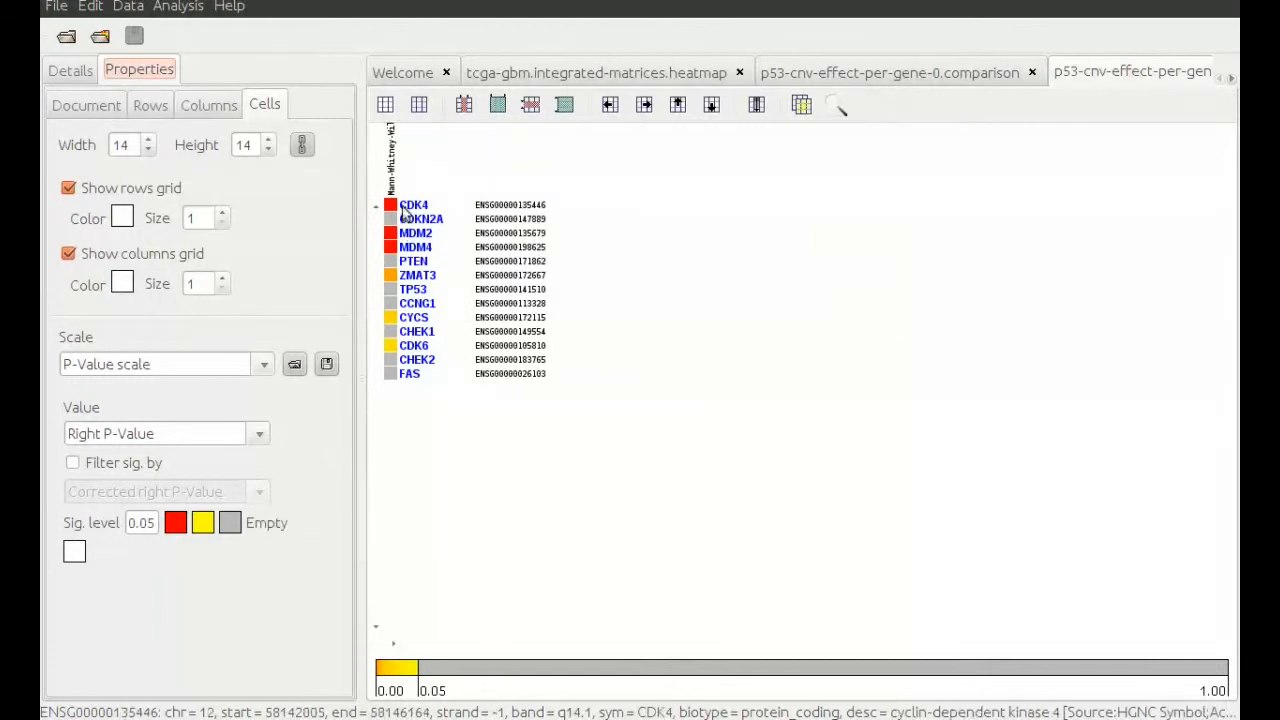
pyautogui.moveTo(378, 230)
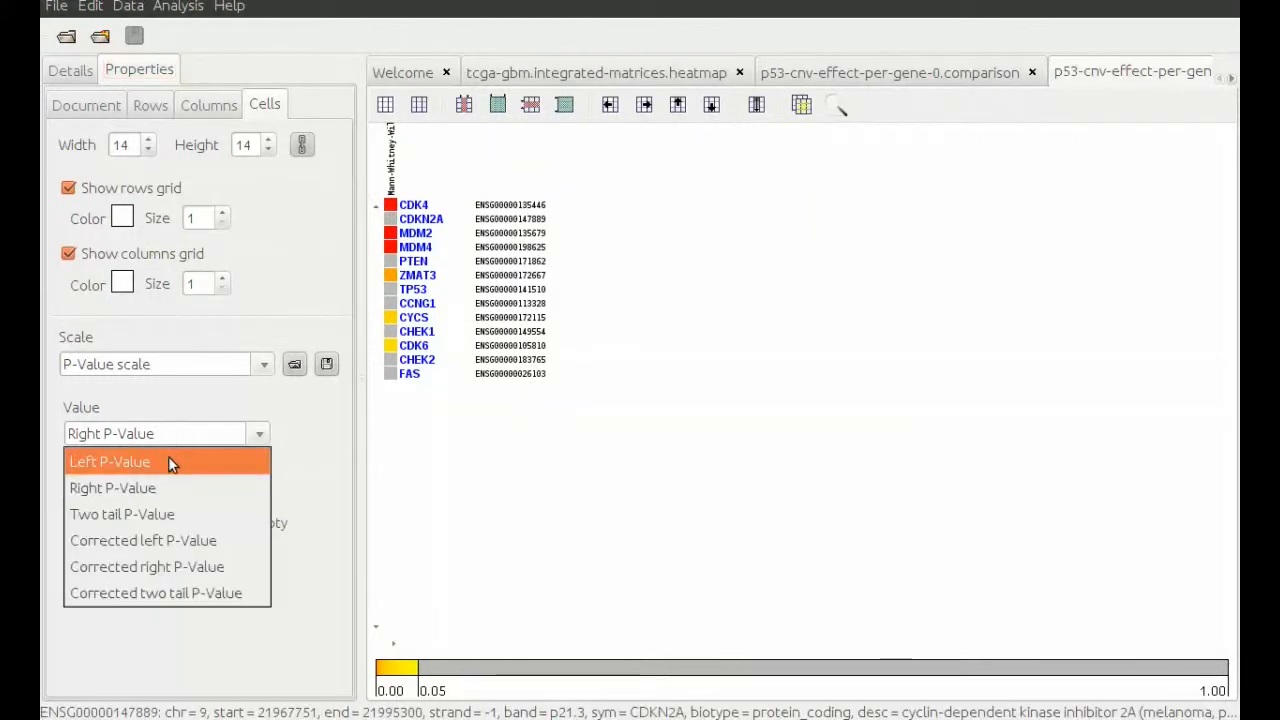
# Switch the cell color value from Right P-Value to Left P-Value
pyautogui.click(110, 460)
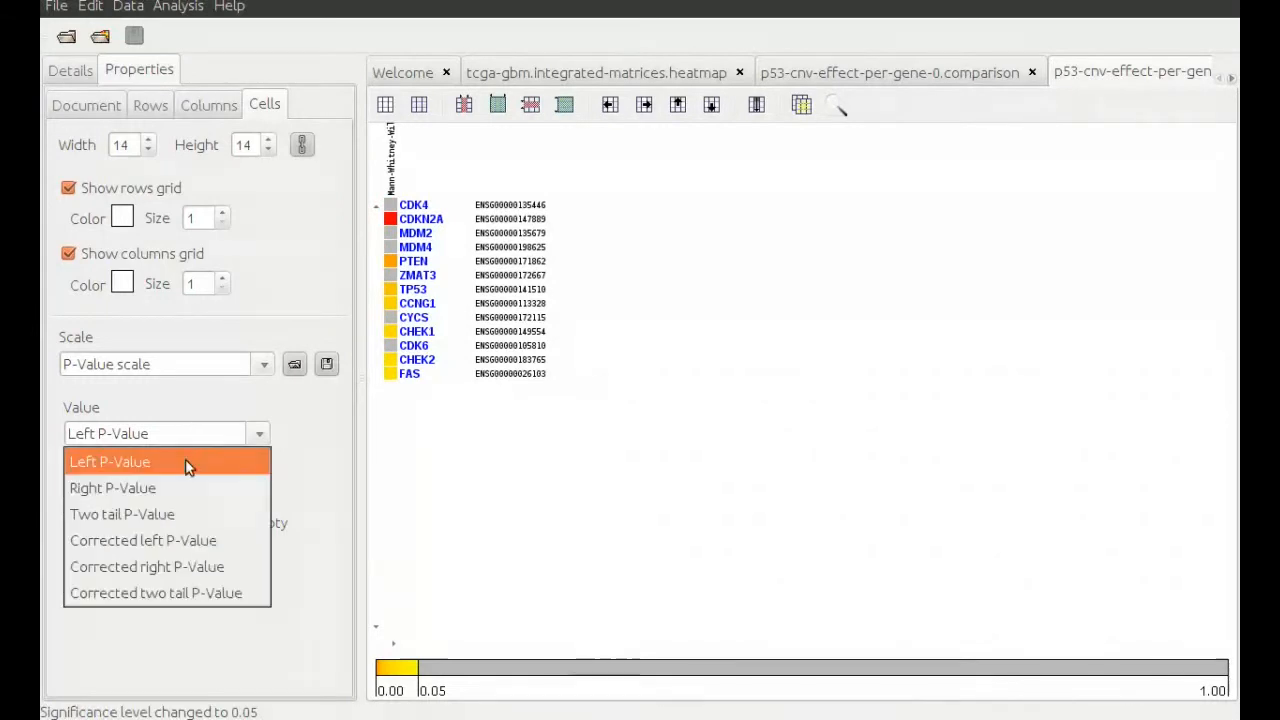
pyautogui.moveTo(184, 488)
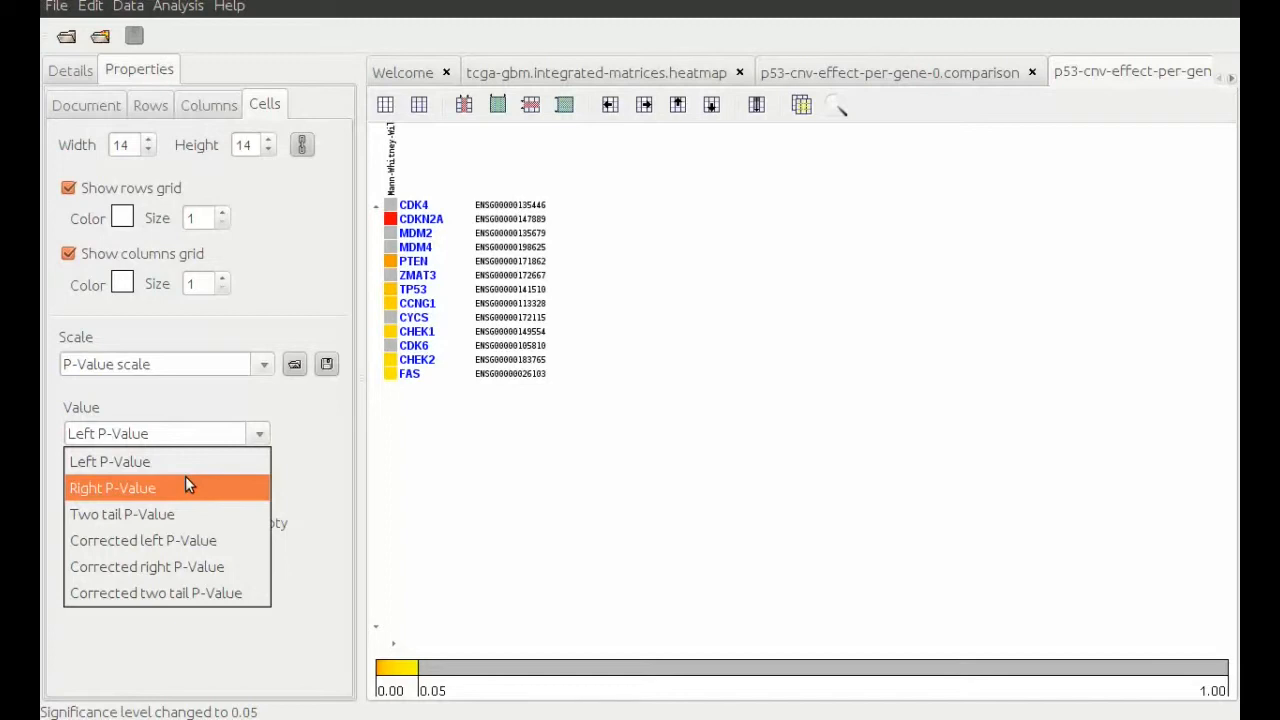